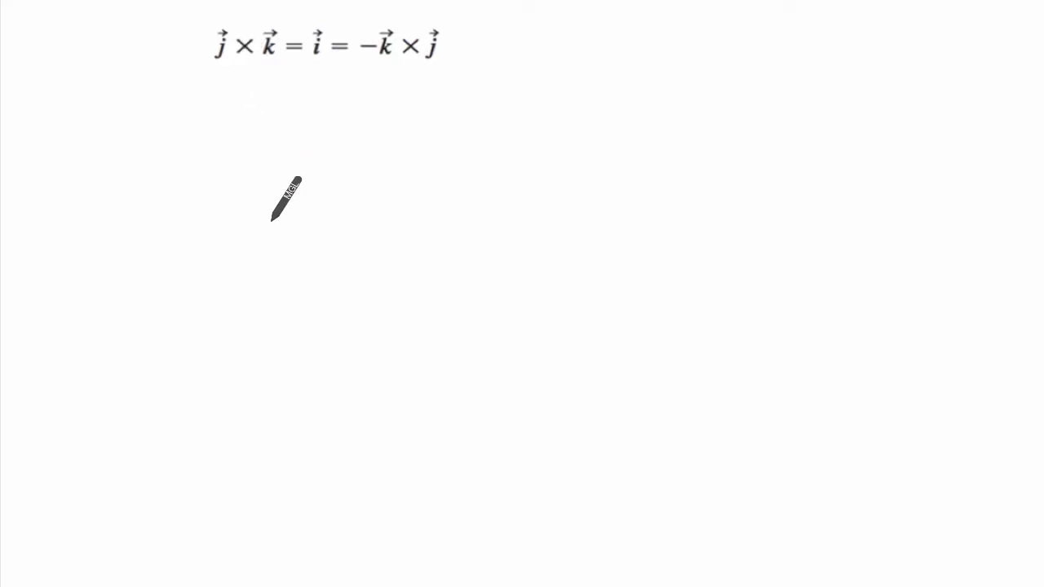
# Draw the horizontal j axis and the vertical k axis of the 3D sketch below the identity.
pyautogui.moveTo(276, 234); pyautogui.dragTo(346, 234)
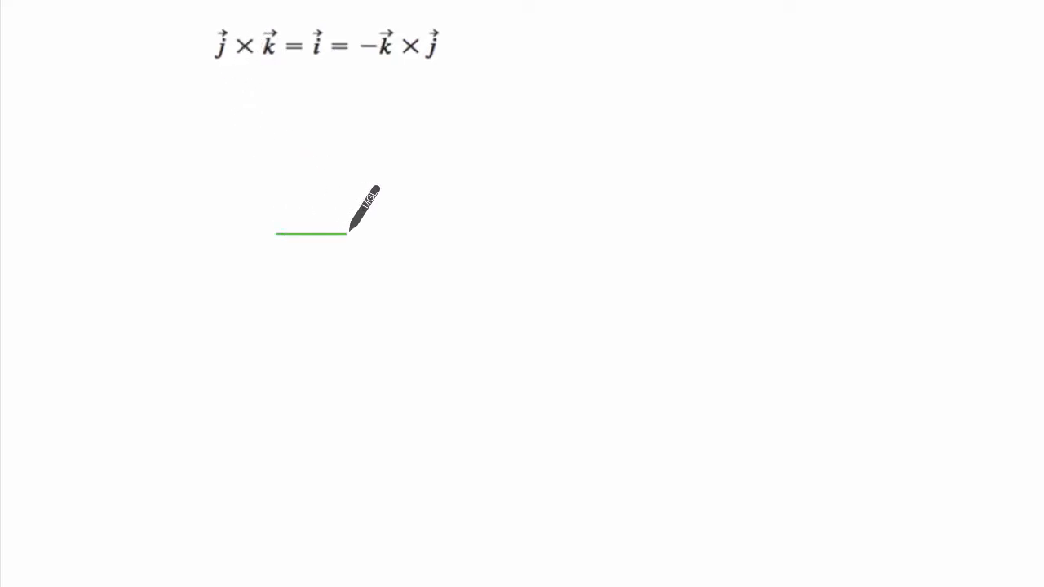
pyautogui.moveTo(575, 139)
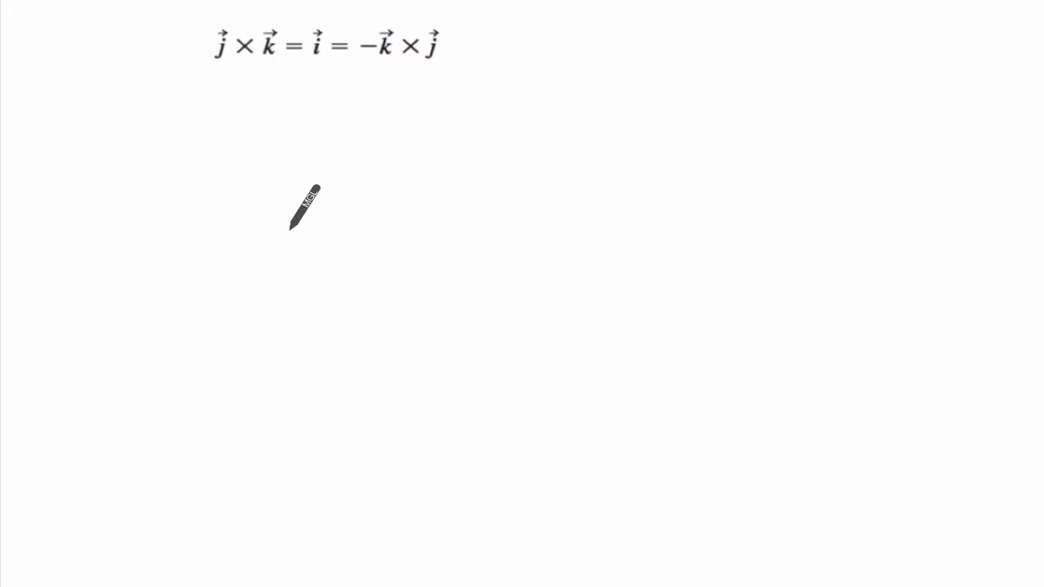
pyautogui.moveTo(263, 241); pyautogui.dragTo(359, 239)
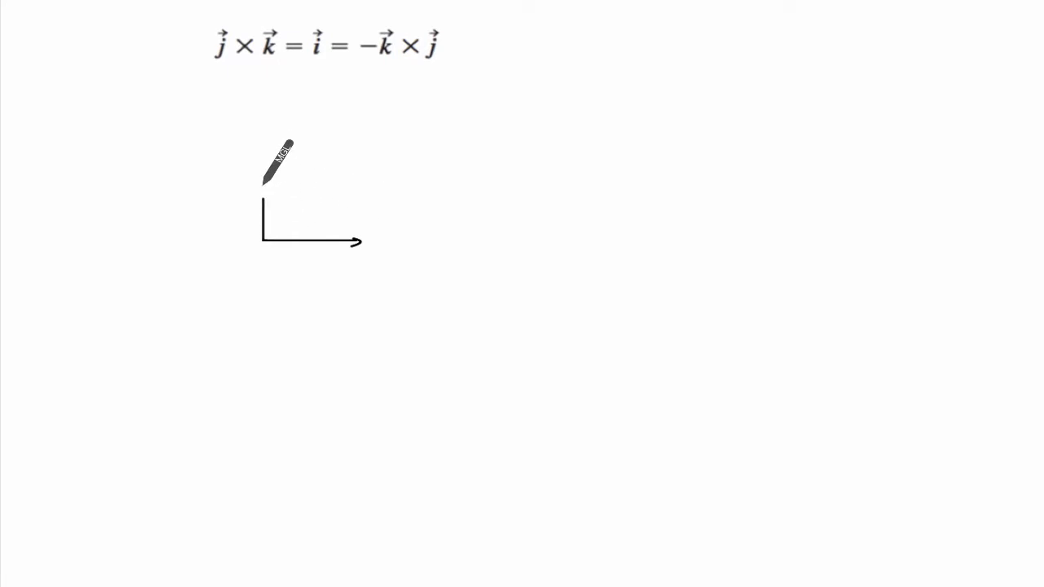
pyautogui.moveTo(263, 236); pyautogui.dragTo(259, 160)
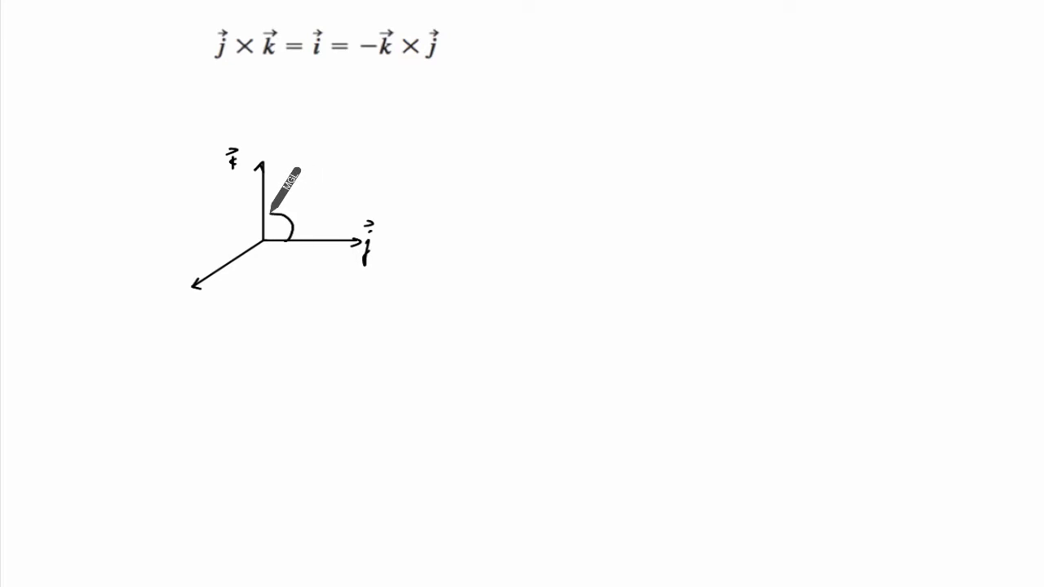
pyautogui.moveTo(277, 212)
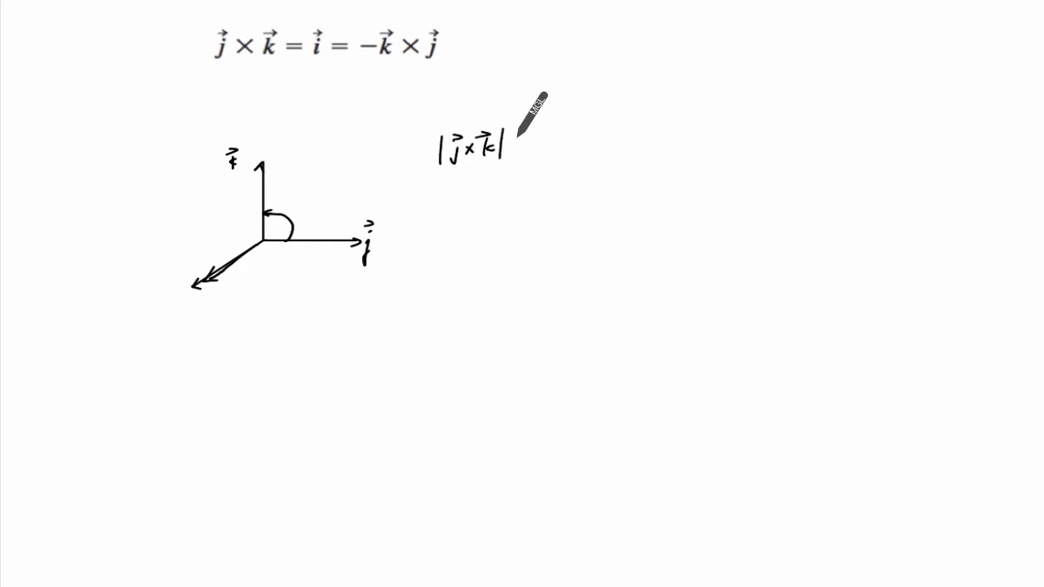
# Handwrite the magnitude lines |j×k| = |j||k| sinθ = 1·1·1 = 1 beside the axes.
pyautogui.write('= 0')
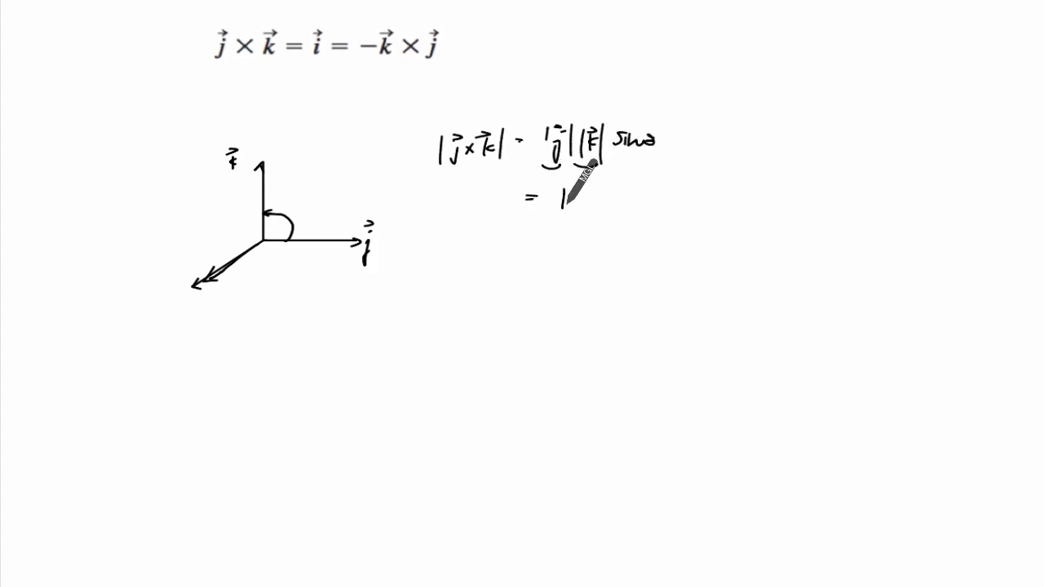
pyautogui.write('1·1· 1')
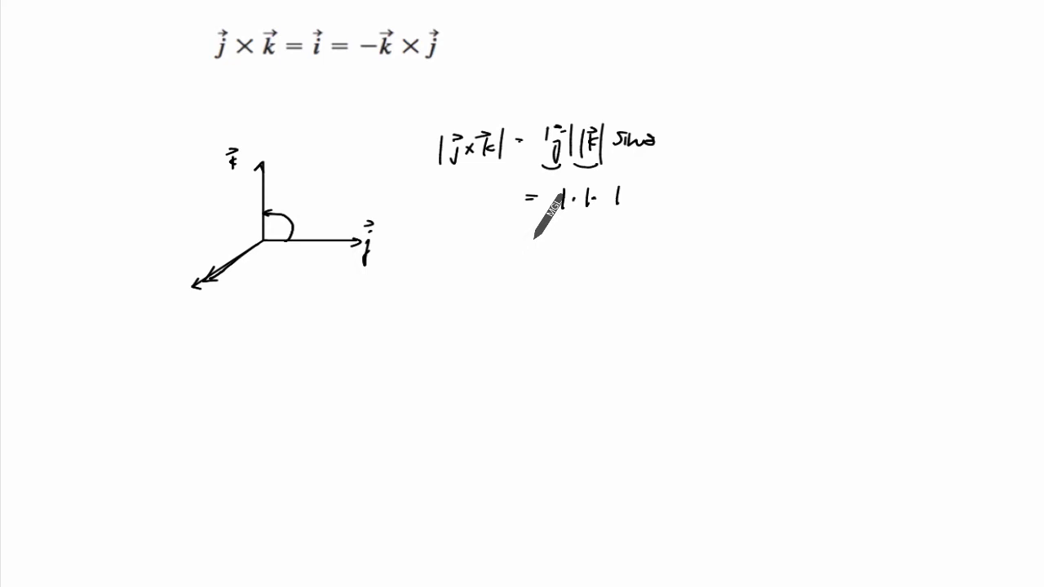
pyautogui.write('= 1')
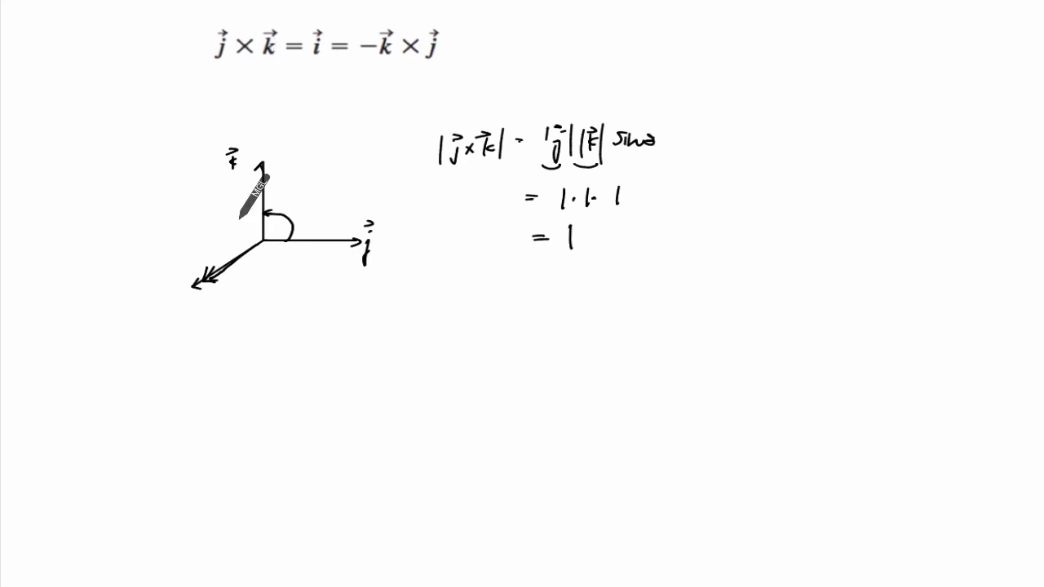
pyautogui.moveTo(269, 184)
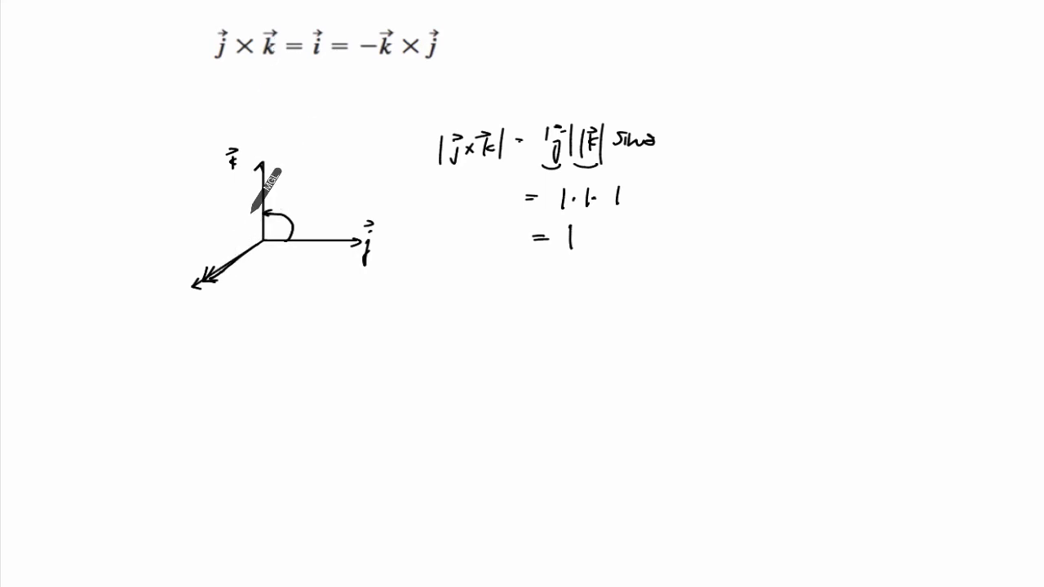
pyautogui.moveTo(245, 261)
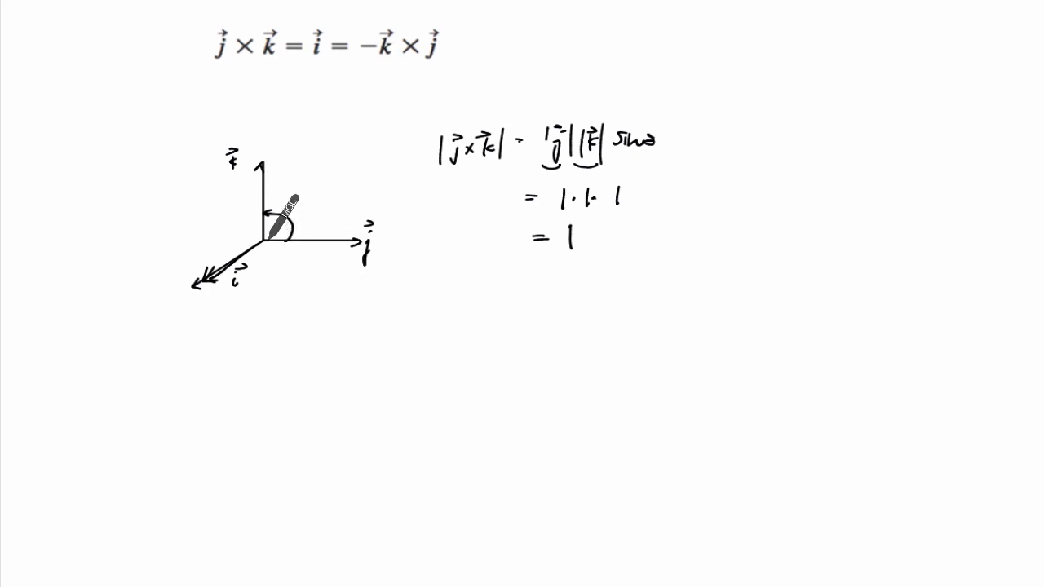
# Draw a purple arrow and a purple curved sweep from k down to j.
pyautogui.moveTo(267, 236); pyautogui.dragTo(372, 147)
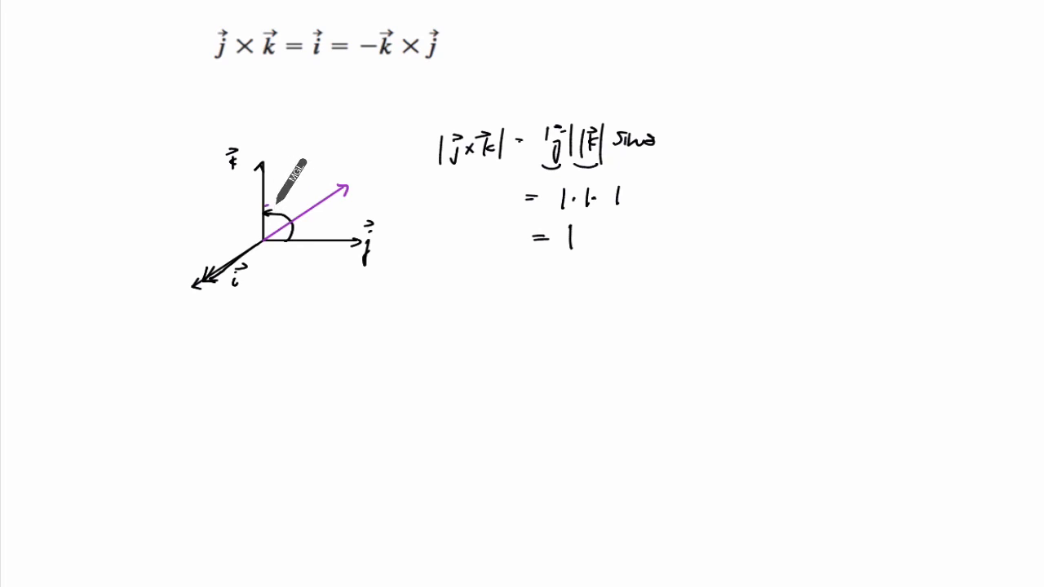
pyautogui.moveTo(286, 188); pyautogui.dragTo(305, 237)
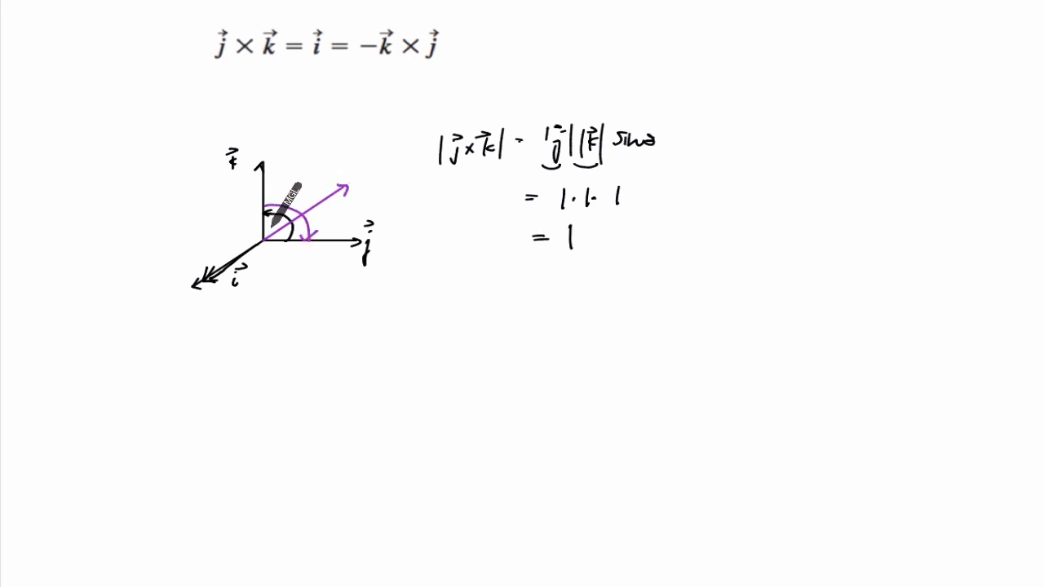
pyautogui.moveTo(233, 240)
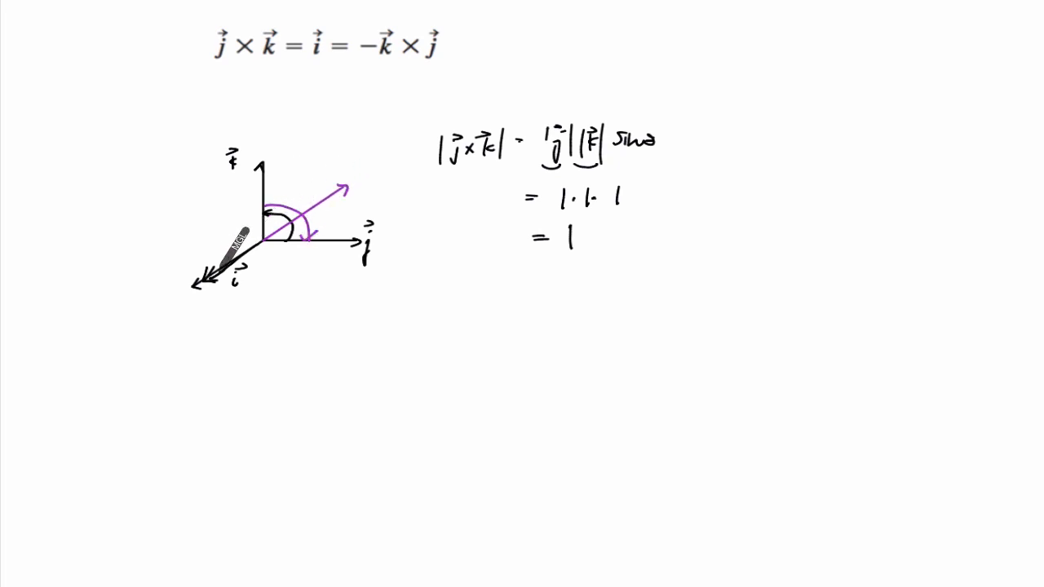